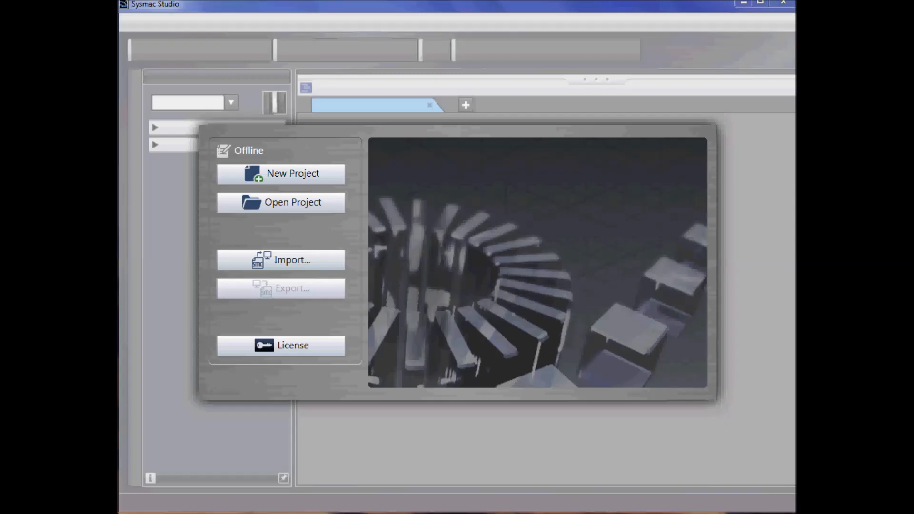
pyautogui.moveTo(280, 162)
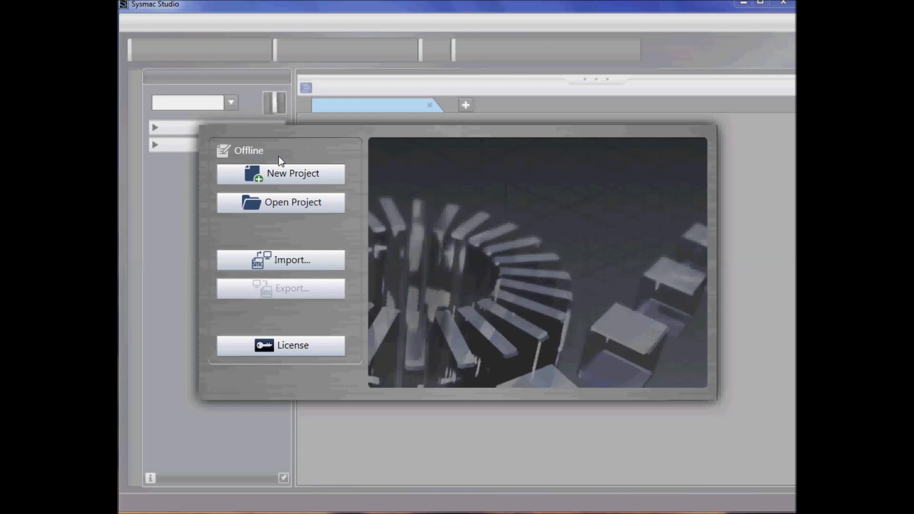
# Start a new project and enter 'Machine Control' as its name.
pyautogui.click(280, 173)
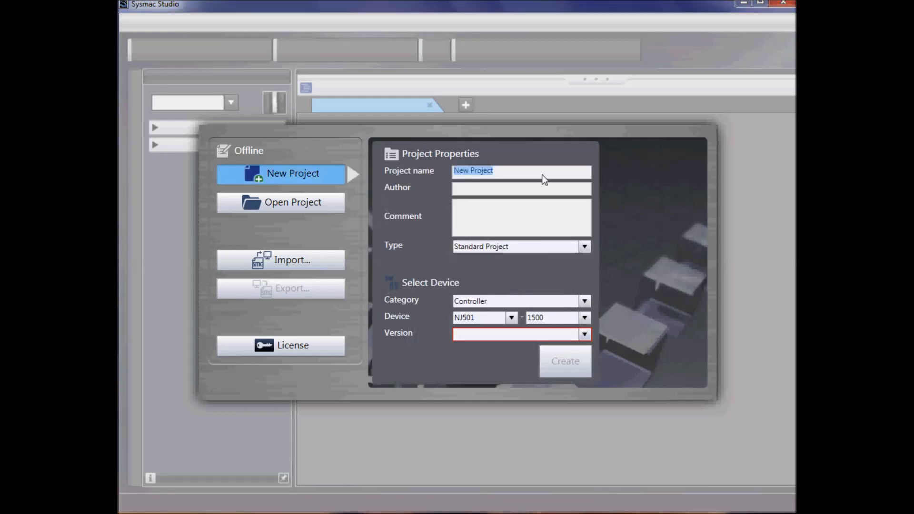
pyautogui.write('Maq')
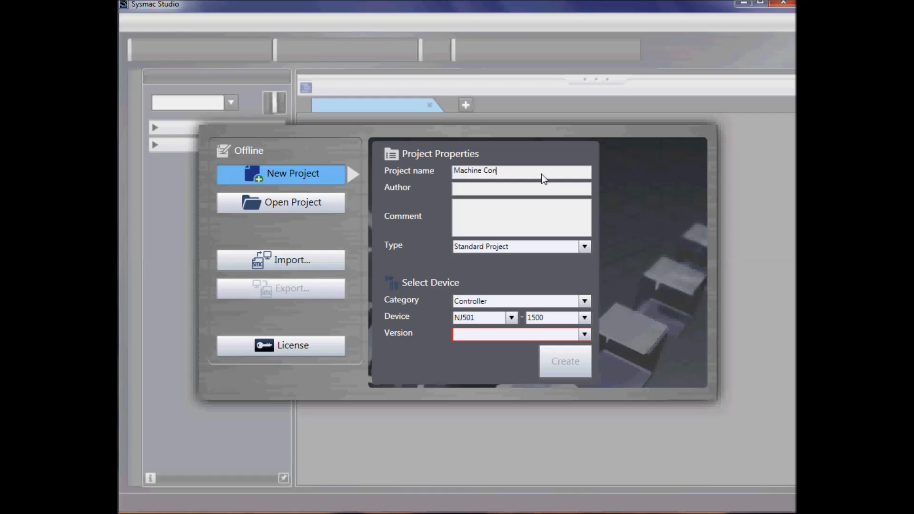
pyautogui.write('trol')
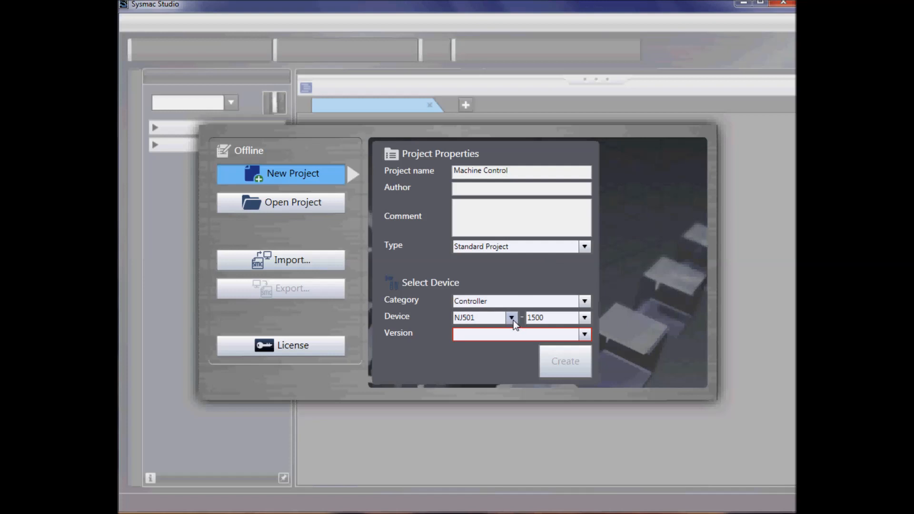
# Choose device NJ301-1100, version 1.04, and create the project.
pyautogui.click(512, 318)
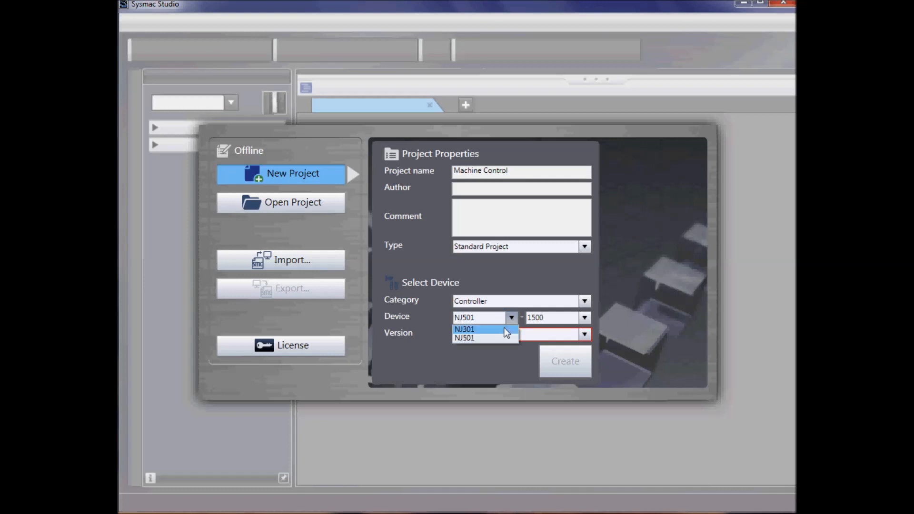
pyautogui.click(465, 329)
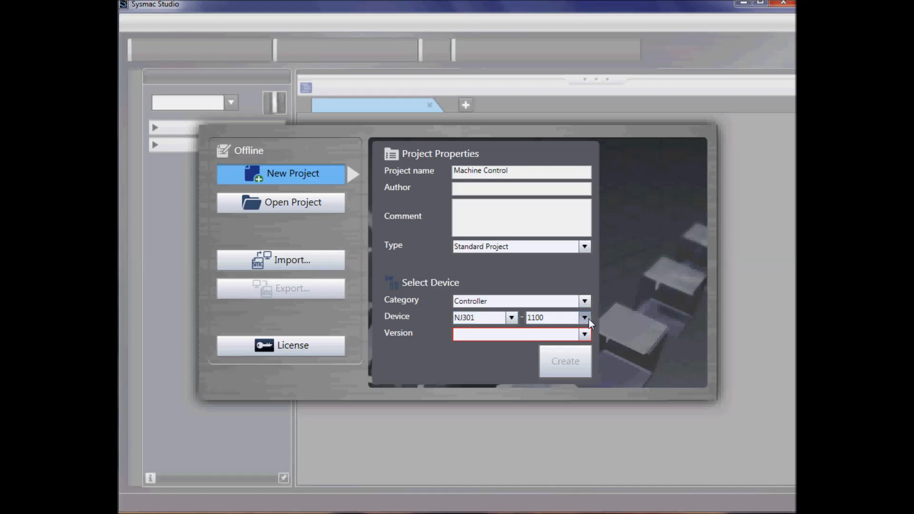
pyautogui.click(584, 318)
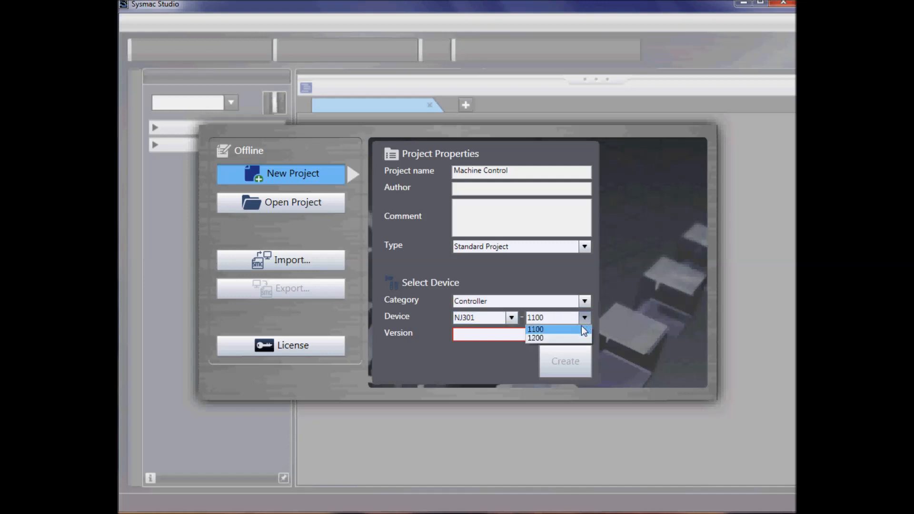
pyautogui.click(534, 328)
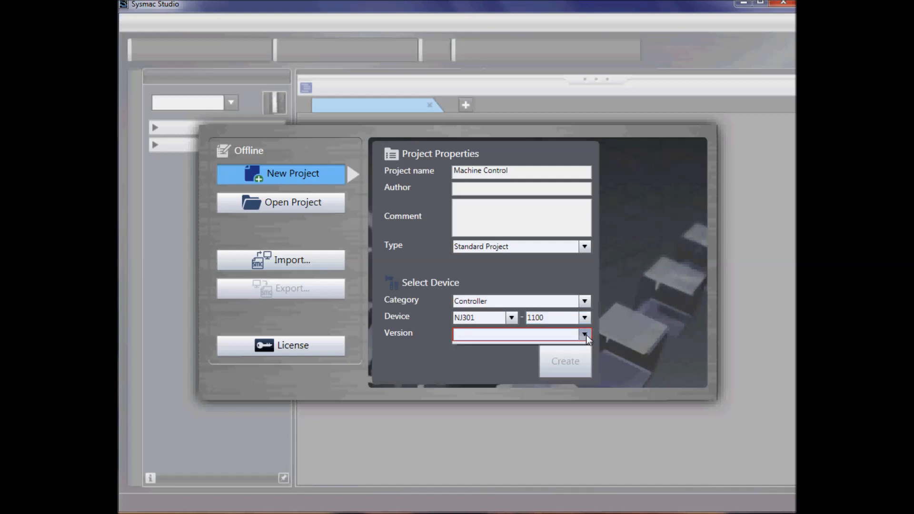
pyautogui.click(584, 334)
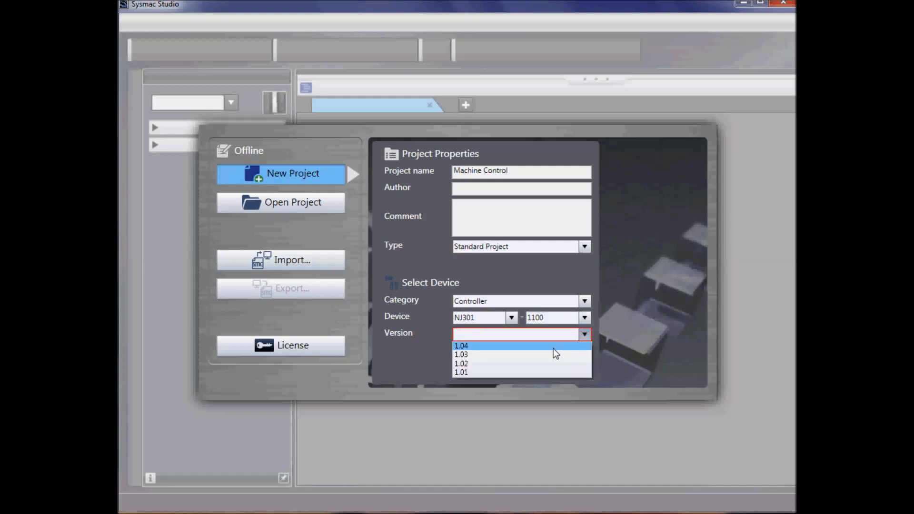
pyautogui.click(461, 345)
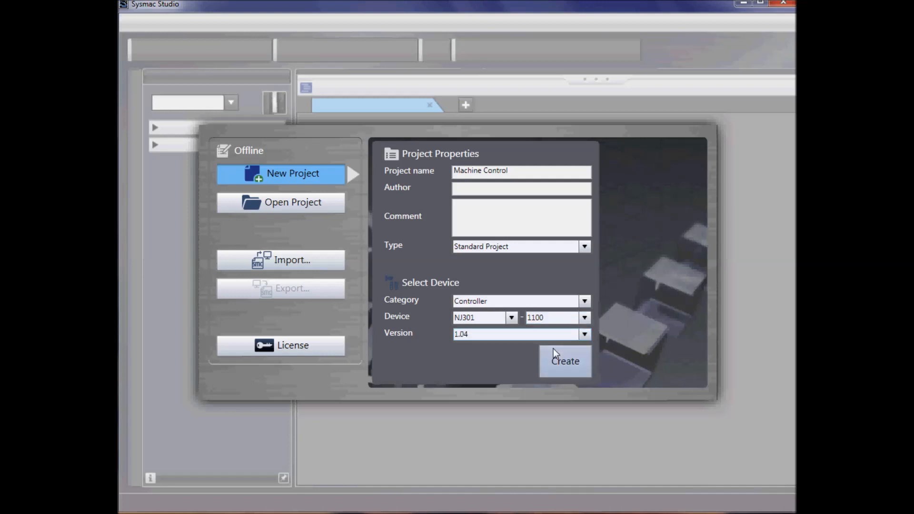
pyautogui.click(564, 361)
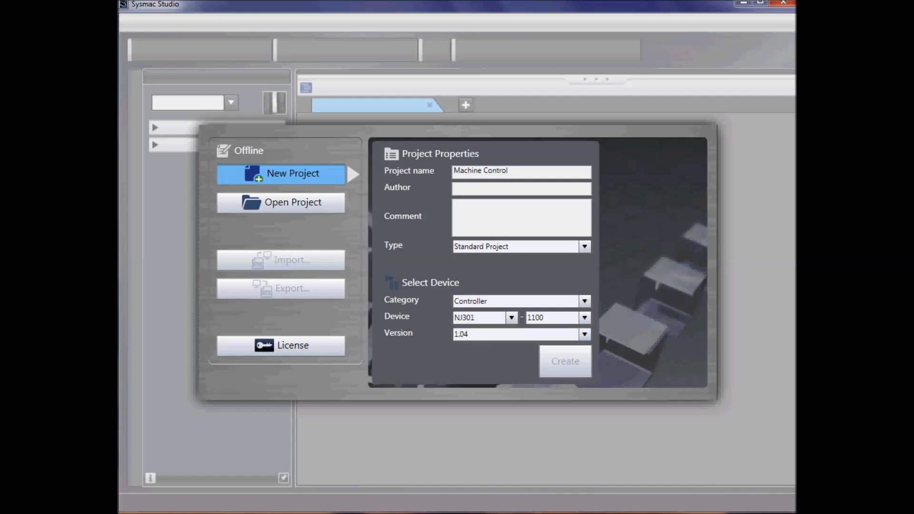
pyautogui.click(564, 361)
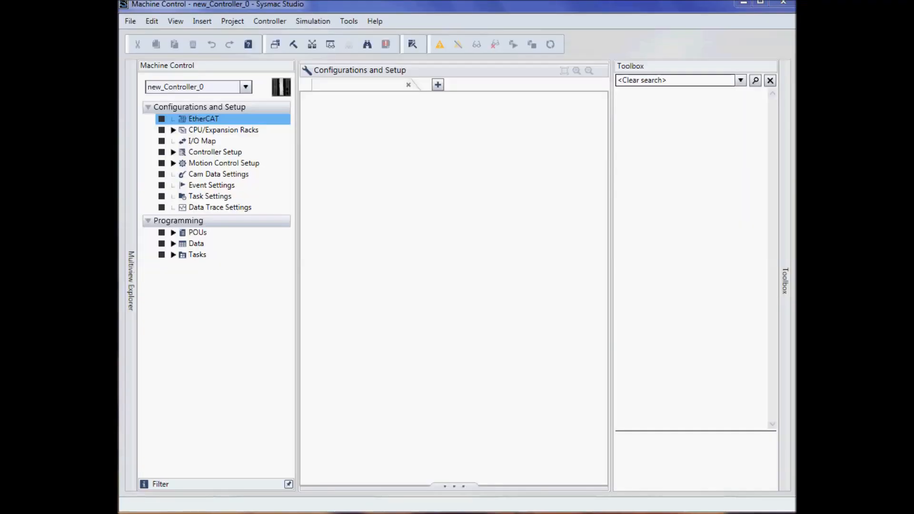
pyautogui.moveTo(263, 135)
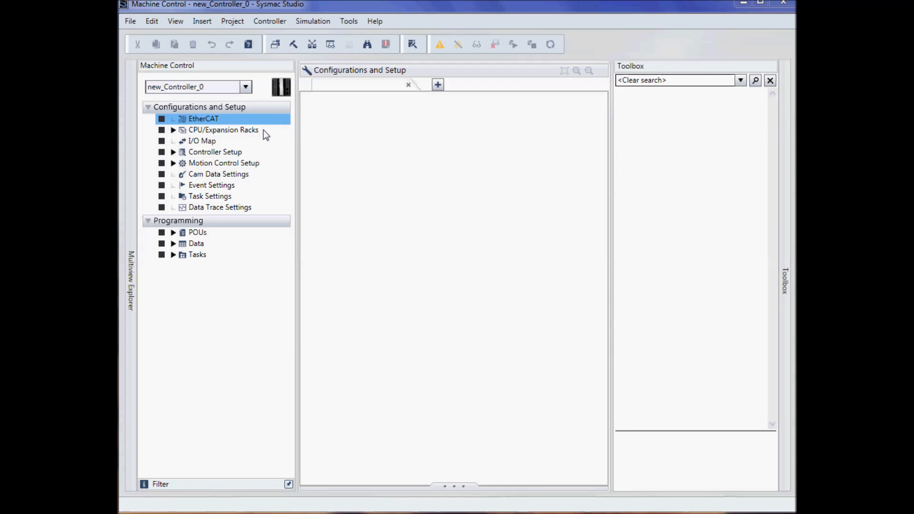
pyautogui.moveTo(251, 165)
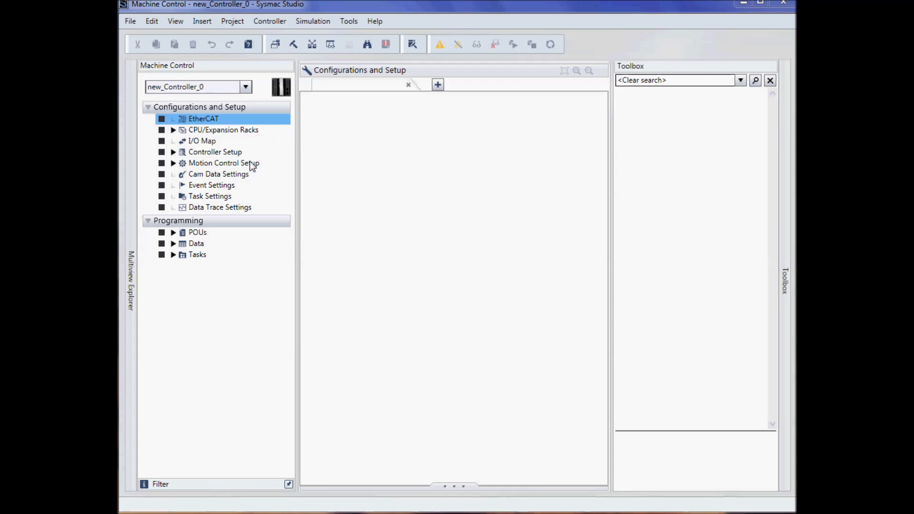
pyautogui.moveTo(245, 248)
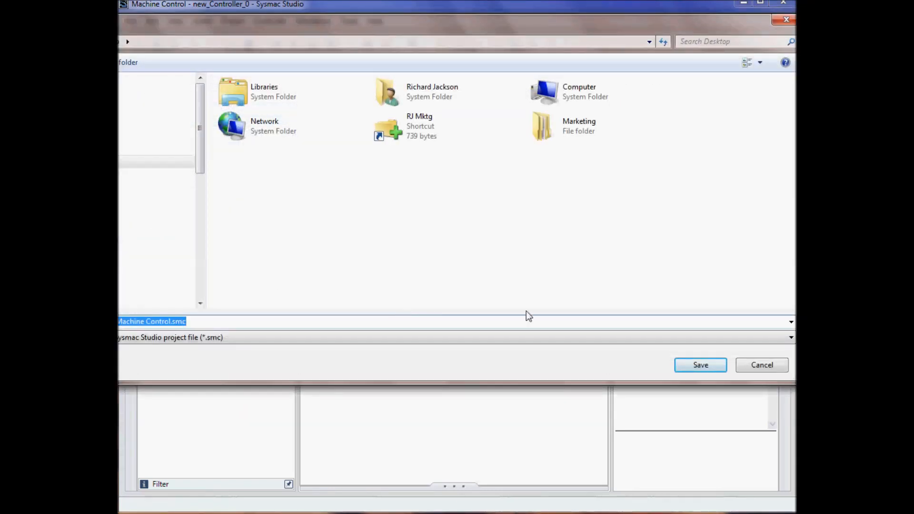
pyautogui.moveTo(622, 363)
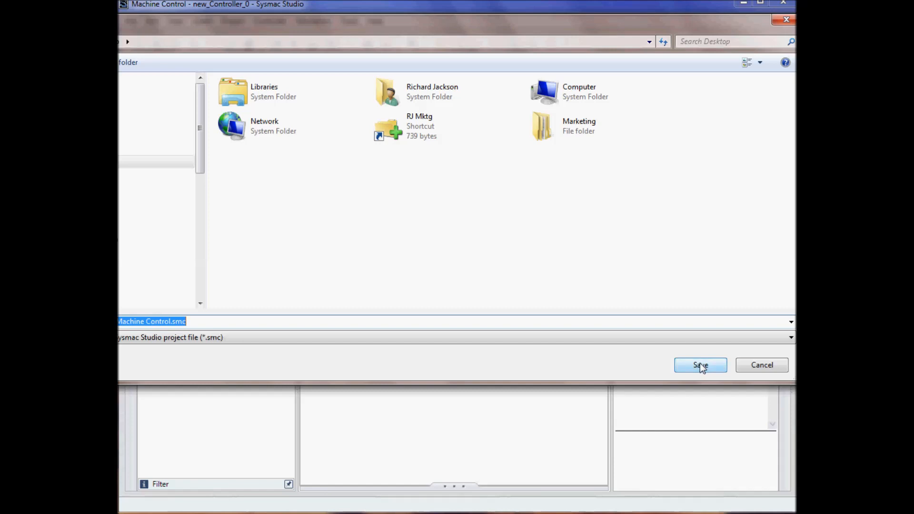
# Save the exported project as Machine Control.smc on the Desktop.
pyautogui.click(700, 365)
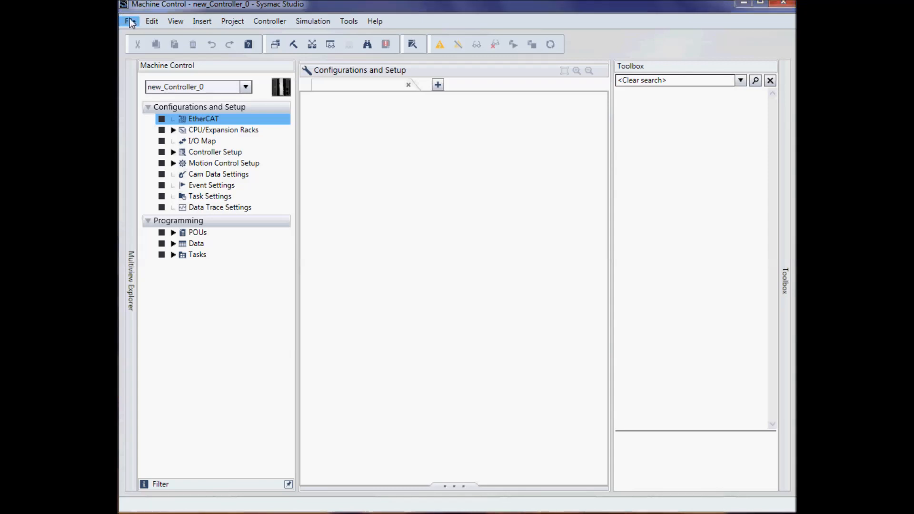
# Import Machine Control.smc from the Desktop via File > Import, opening it as Machine Control_1.
pyautogui.click(131, 21)
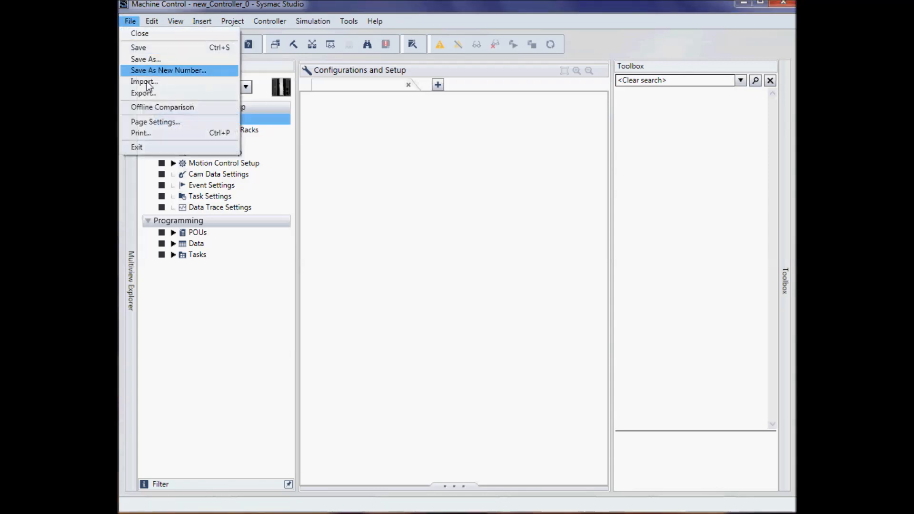
pyautogui.click(143, 81)
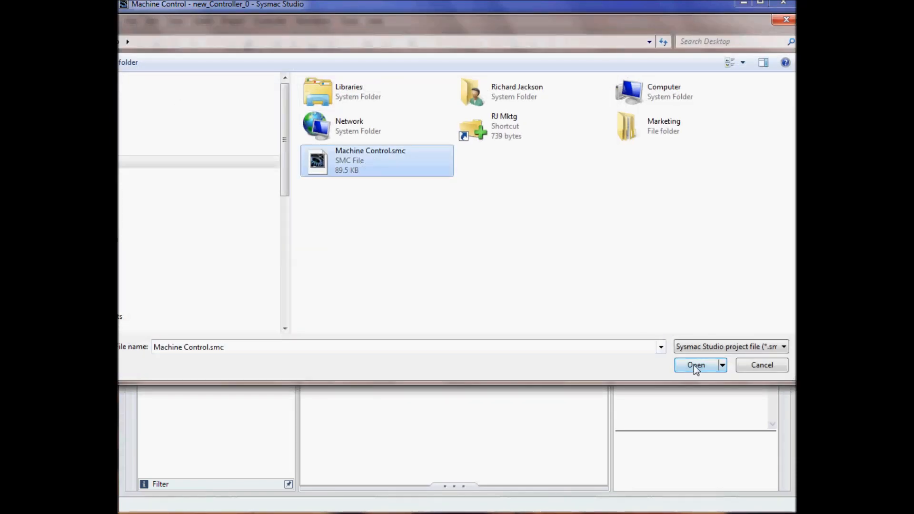
pyautogui.click(696, 365)
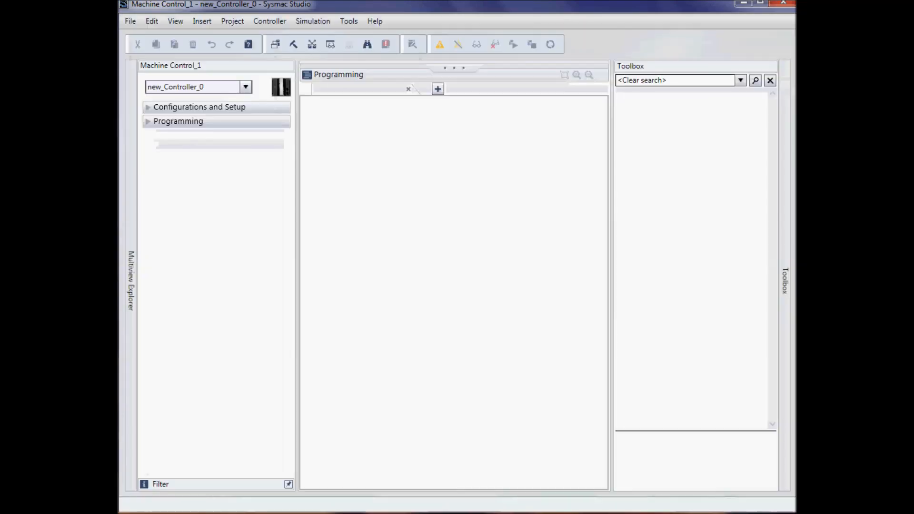